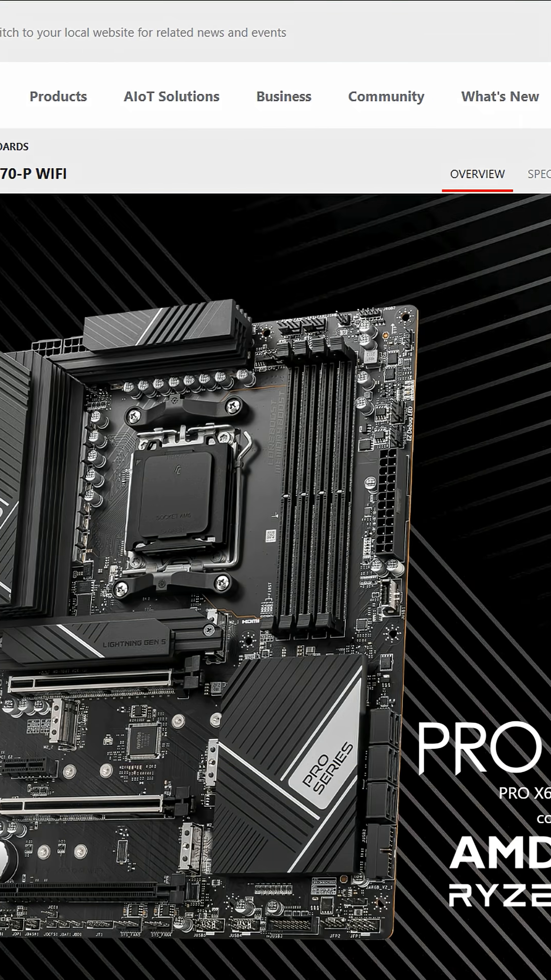
# View the PRO X670-P WIFI BIOS downloads, then rename the downloaded BIOS file on the USB drive to MSI.ROM.
pyautogui.click(425, 174)
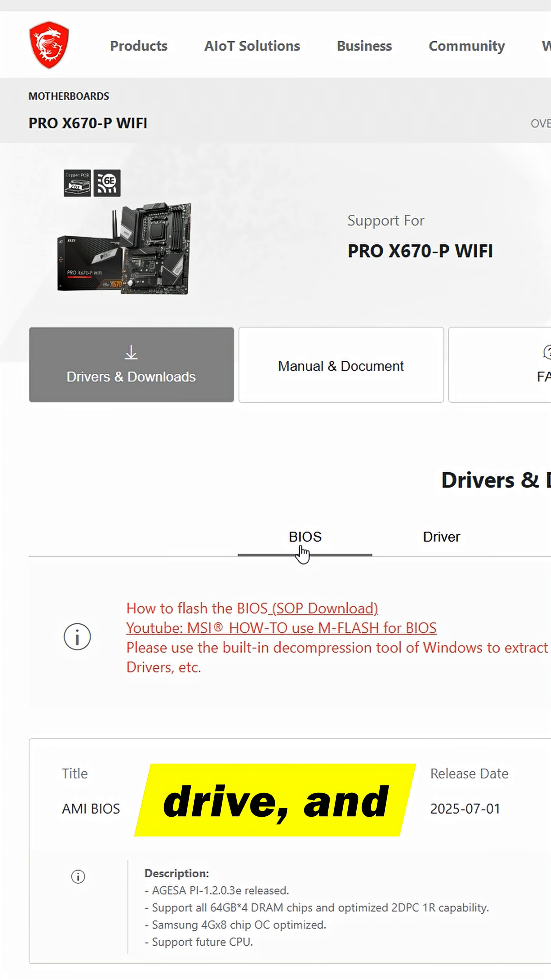
pyautogui.scroll(-3)
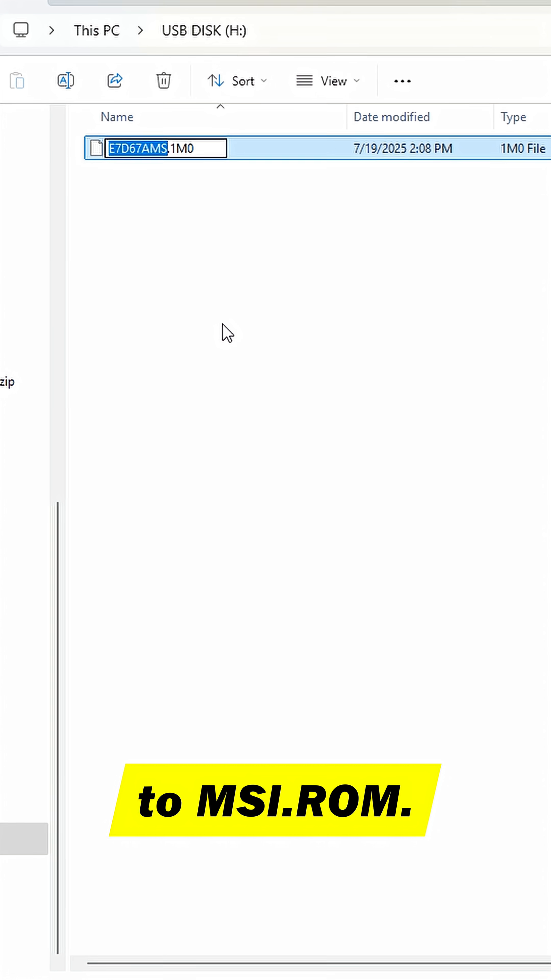
pyautogui.press('Enter')
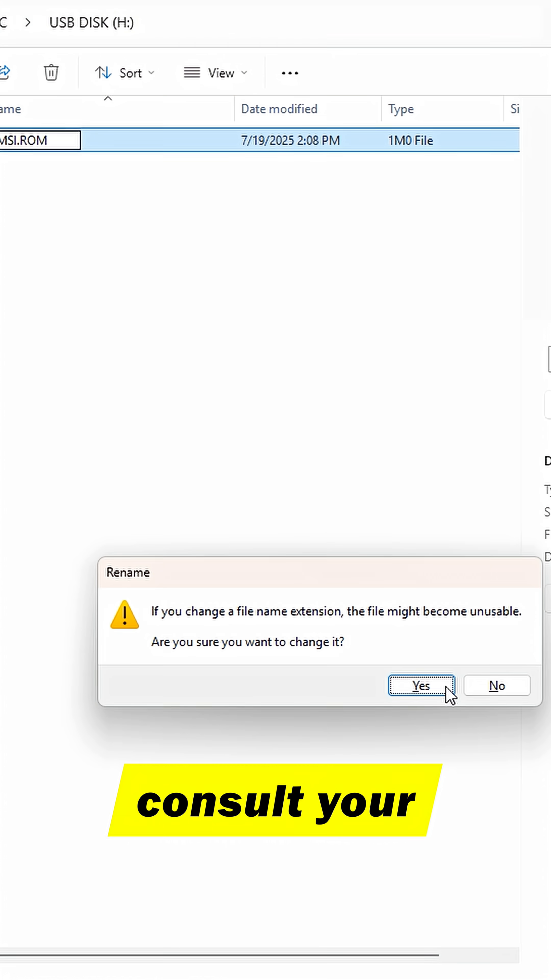
pyautogui.click(421, 686)
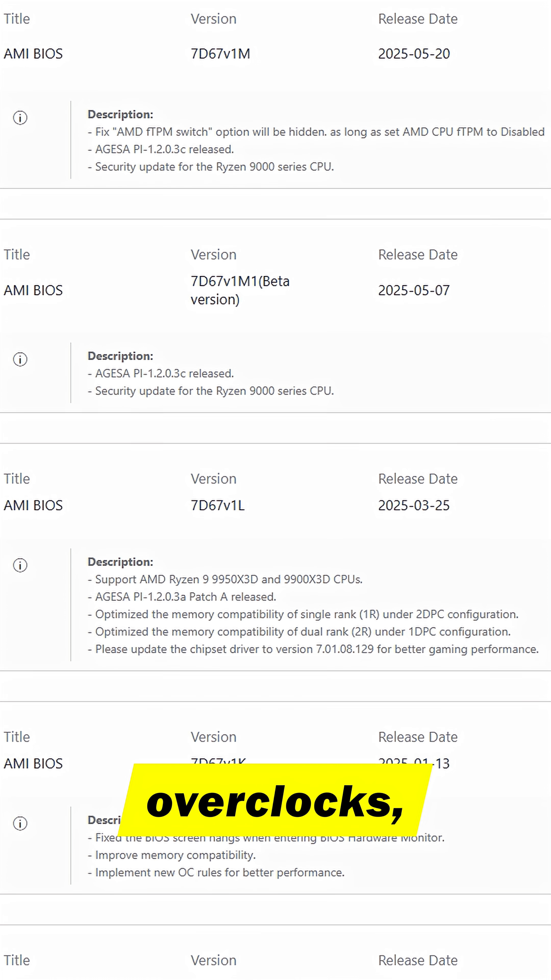
pyautogui.scroll(-3)
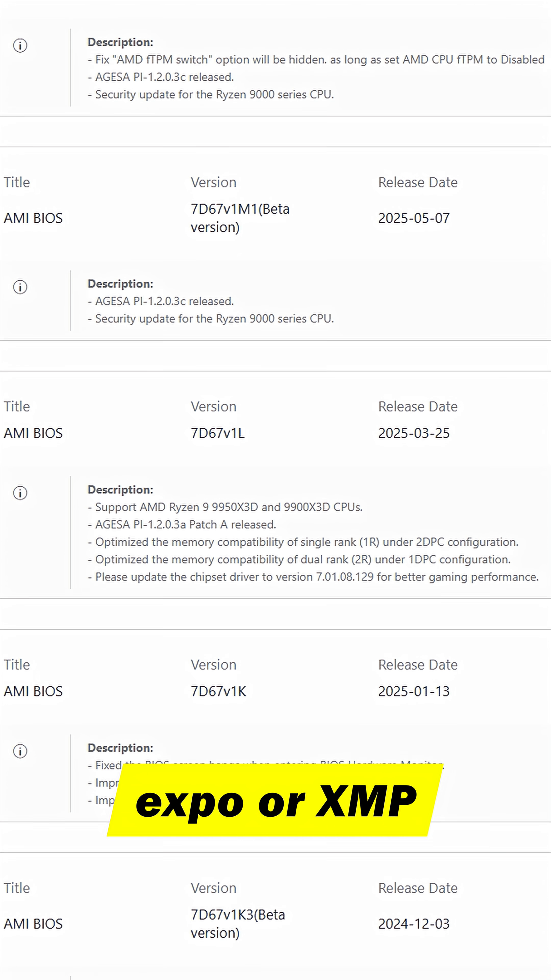
pyautogui.scroll(-3)
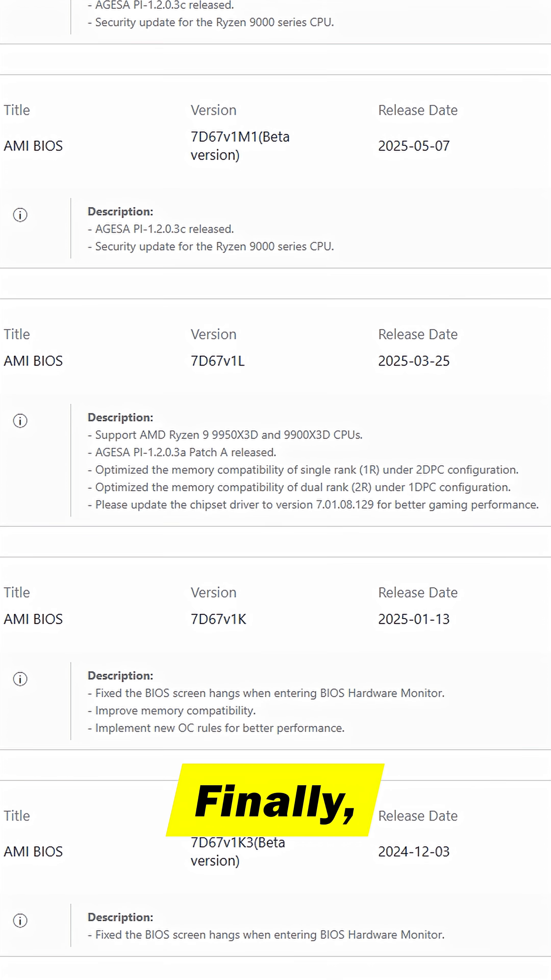
pyautogui.scroll(-3)
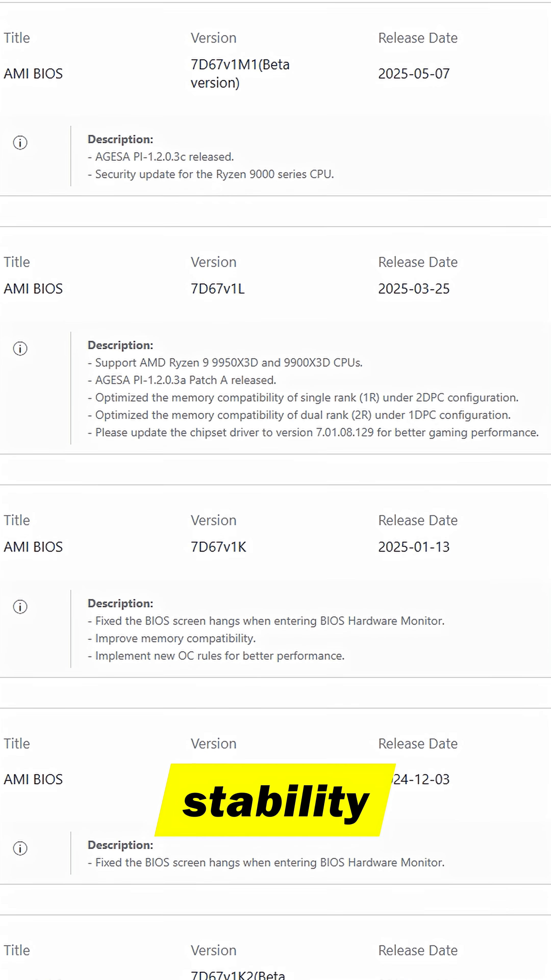